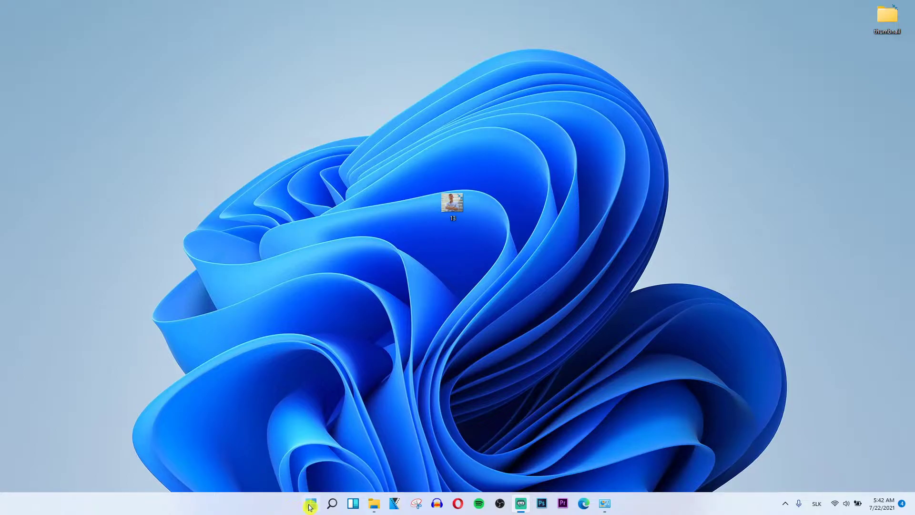
Launch Settings from the Start button's right-click menu
{"action": "right_click", "coordinate": [310, 503]}
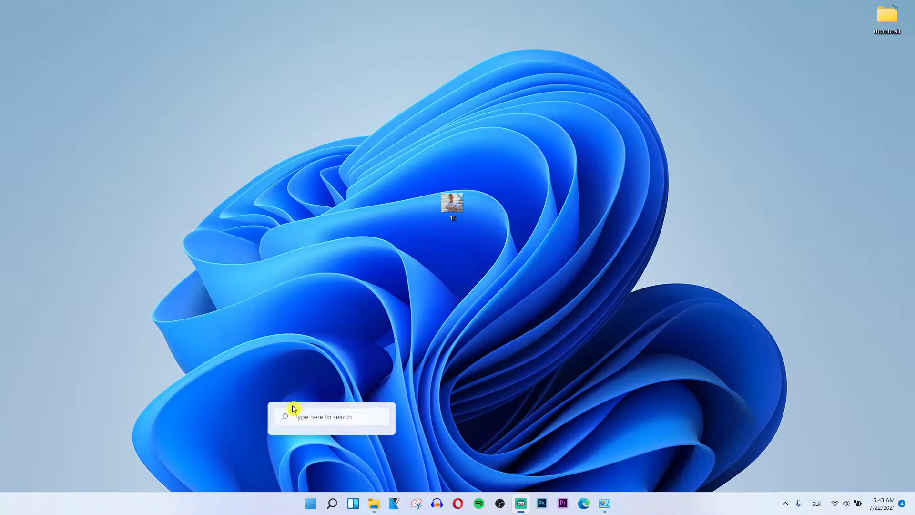
{"action": "left_click", "coordinate": [605, 503]}
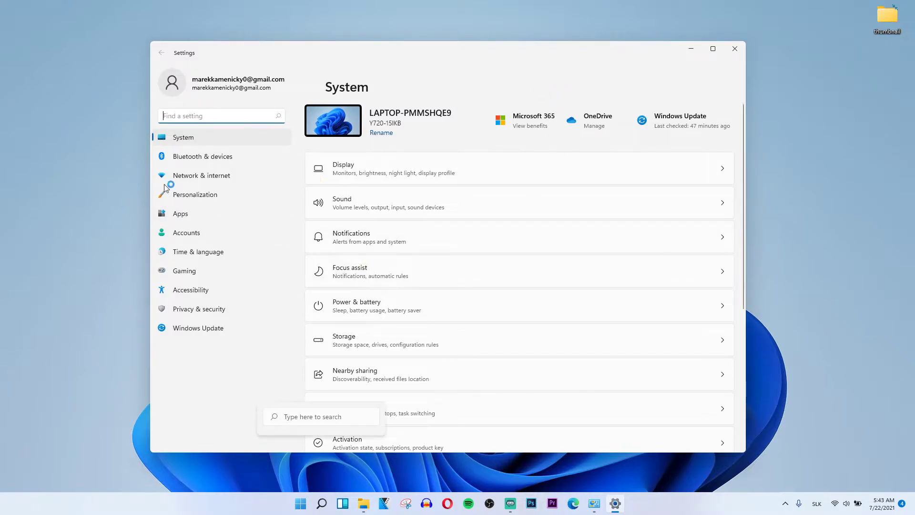
Switch to the Personalization page from the Settings sidebar
{"action": "left_click", "coordinate": [195, 194]}
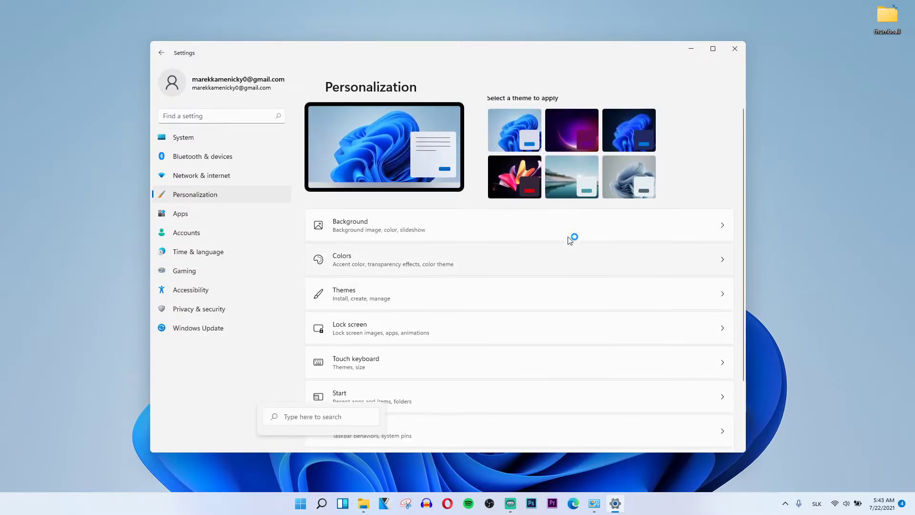
{"action": "mouse_move", "coordinate": [531, 193]}
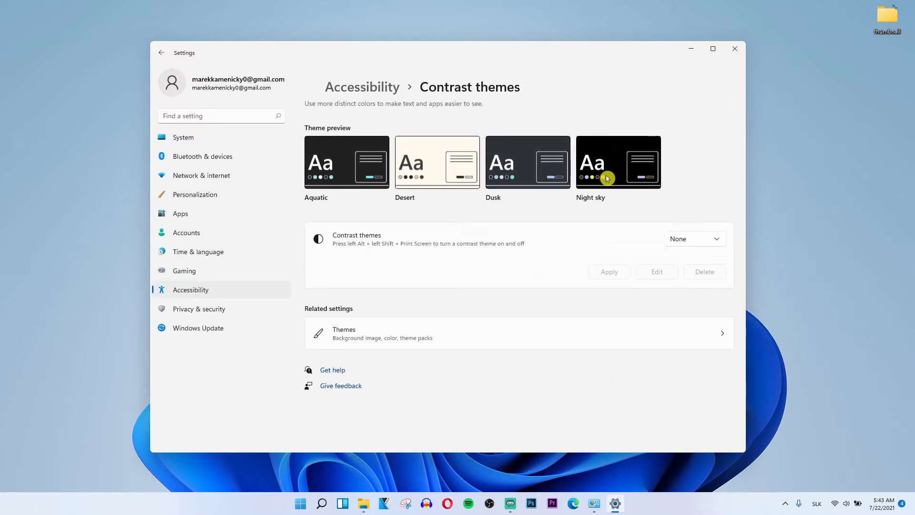
Select the Night sky thumbnail under Theme preview on the Contrast themes page
{"action": "left_click", "coordinate": [321, 504]}
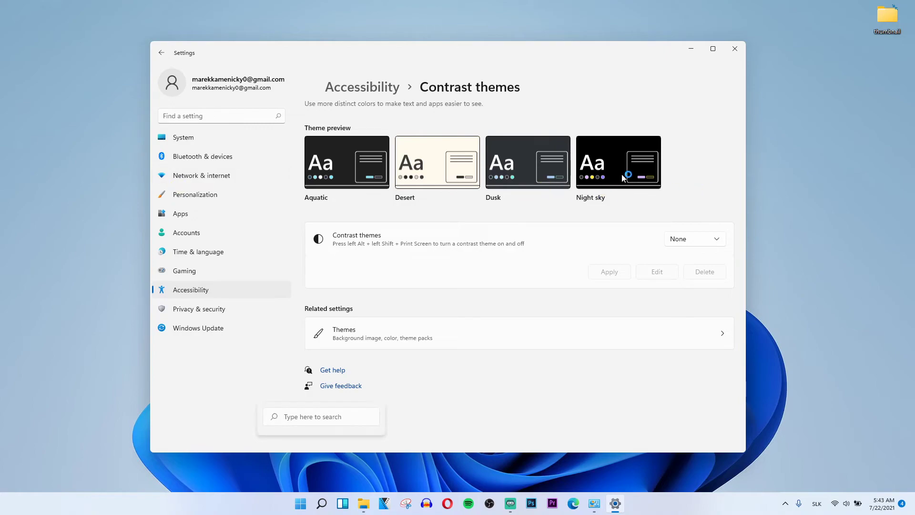